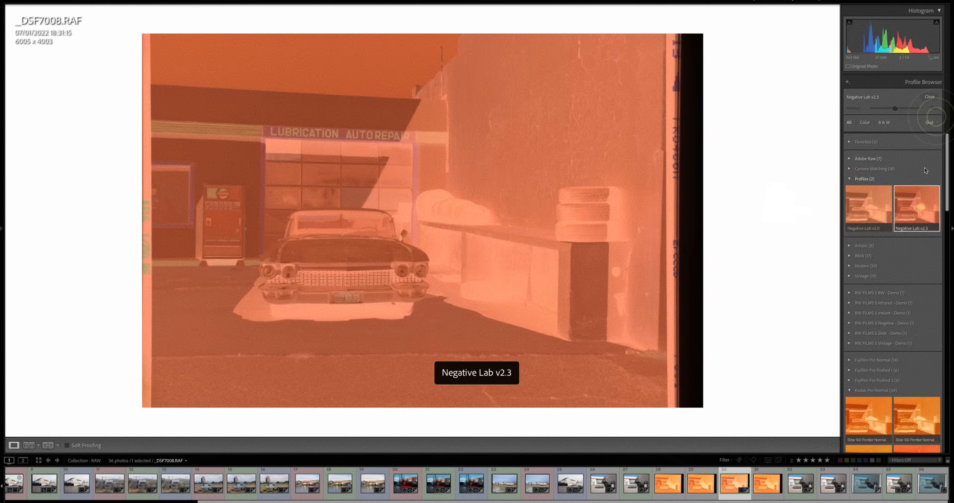
# Apply the Negative Lab v2.3 profile so the garage negative becomes a colour positive.
pyautogui.click(916, 207)
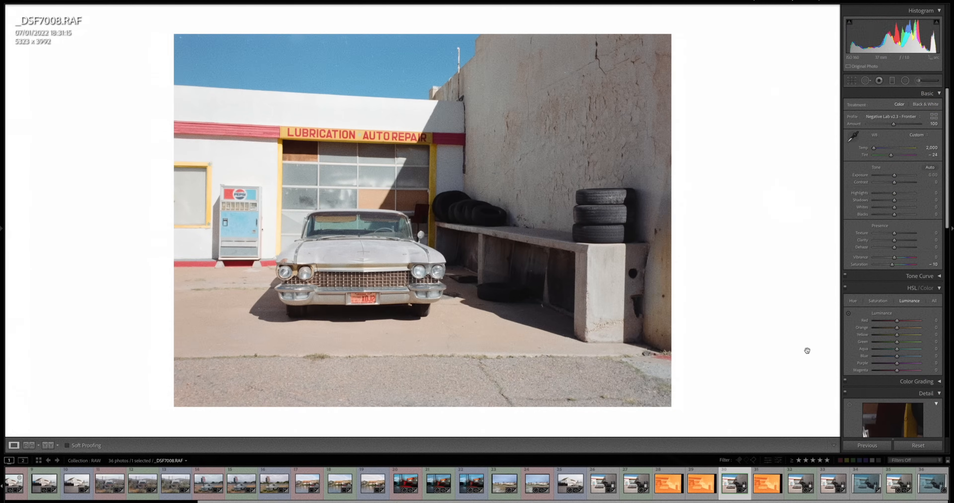
pyautogui.click(120, 484)
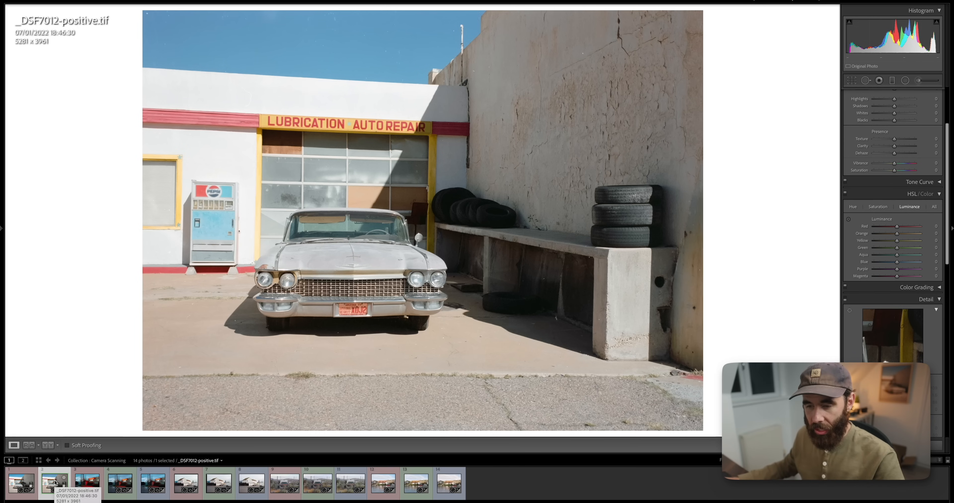
pyautogui.moveTo(371, 232)
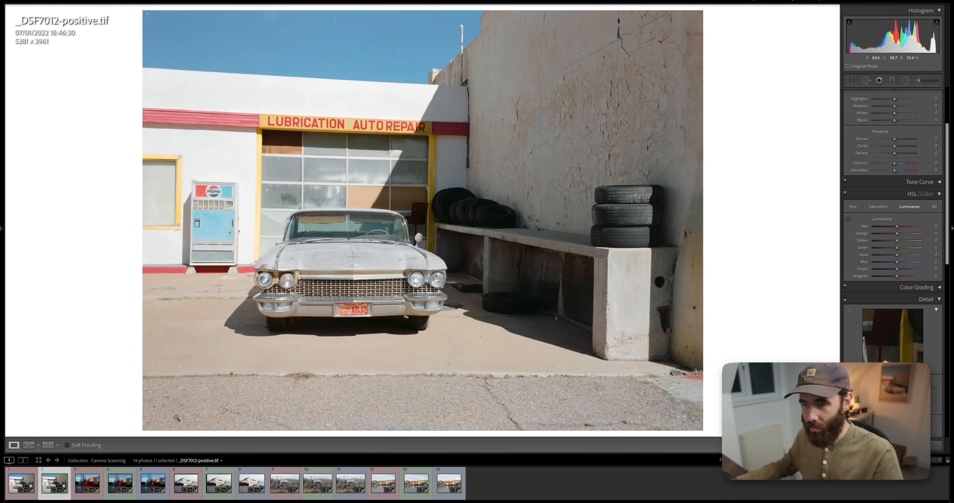
# Enter Reference View with the Valoi_05 scan as reference and _DSF7012-positive.tif active.
pyautogui.click(29, 445)
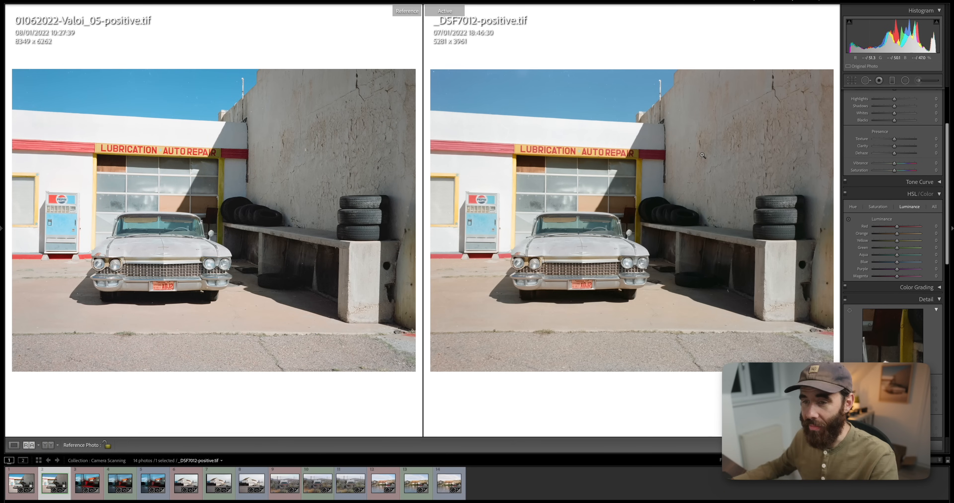
pyautogui.moveTo(203, 137)
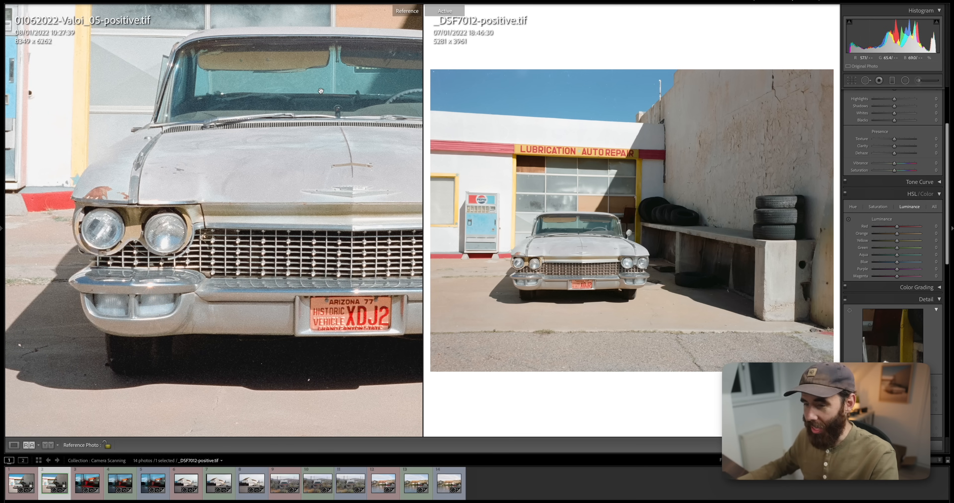
pyautogui.moveTo(593, 279)
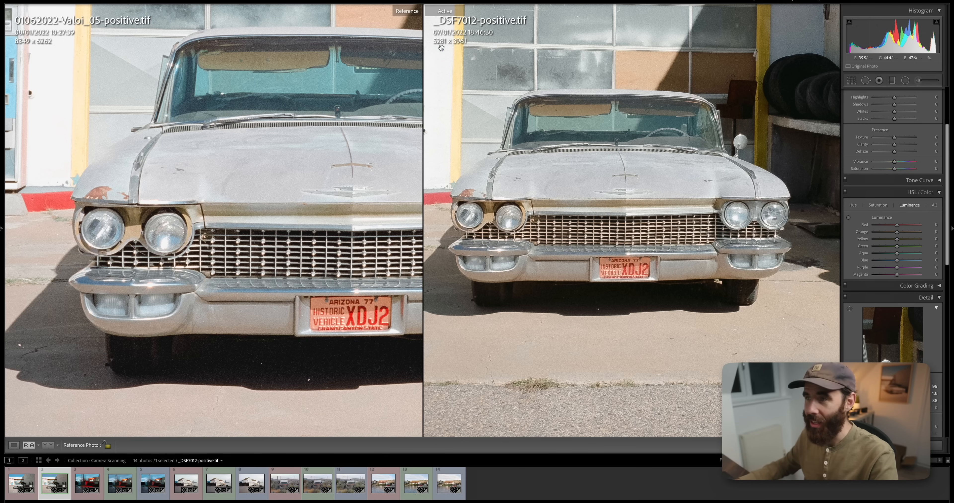
pyautogui.moveTo(546, 287)
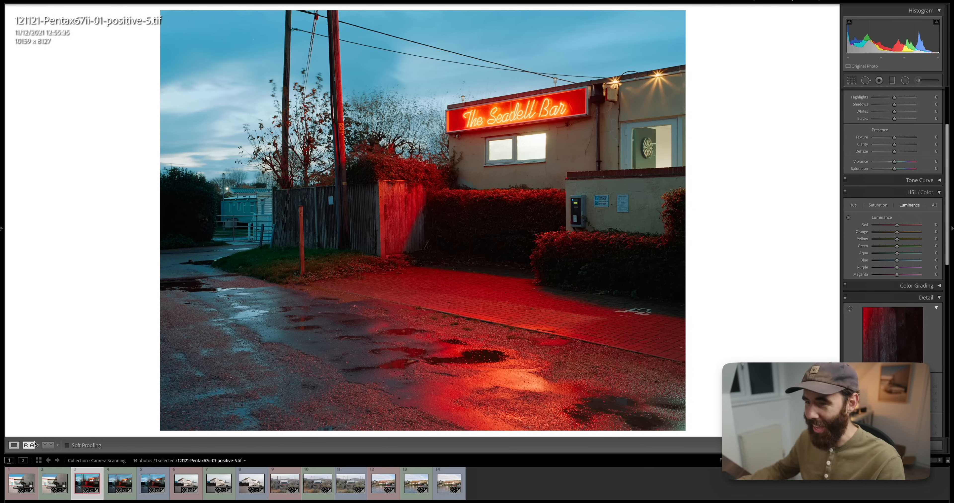
# Show the 121121-Pentax67ii-01-positive-5.tif neon bar scan on its own.
pyautogui.click(47, 445)
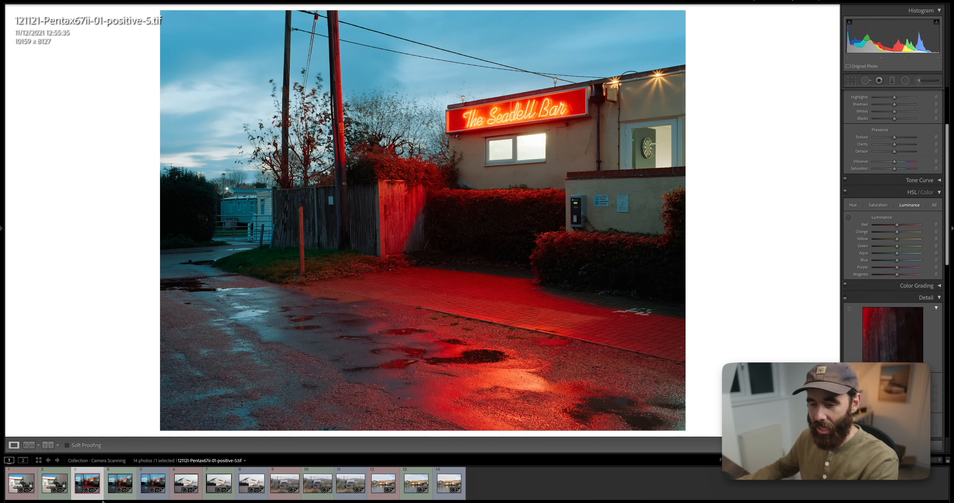
# Compare the Pentax67ii bar scan with _DSF6983-positive-2.tif, making DSF6983 the reference.
pyautogui.click(119, 483)
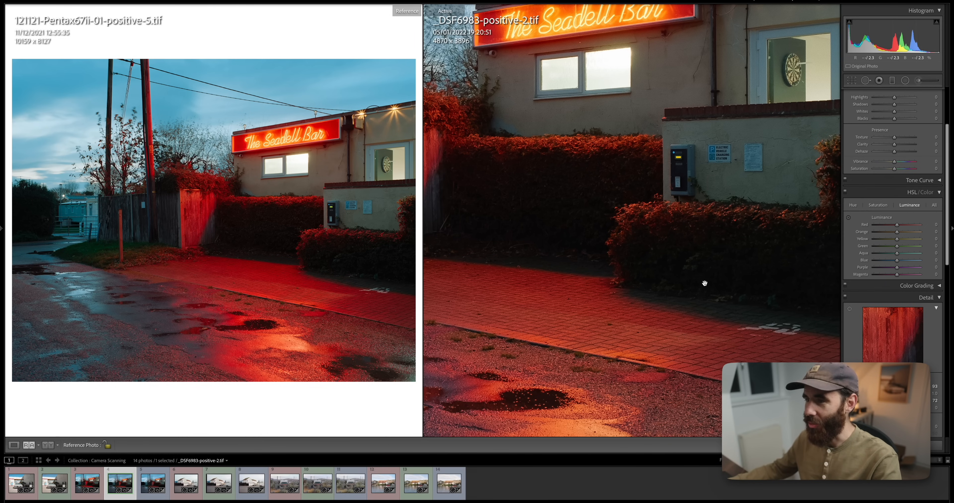
pyautogui.click(697, 282)
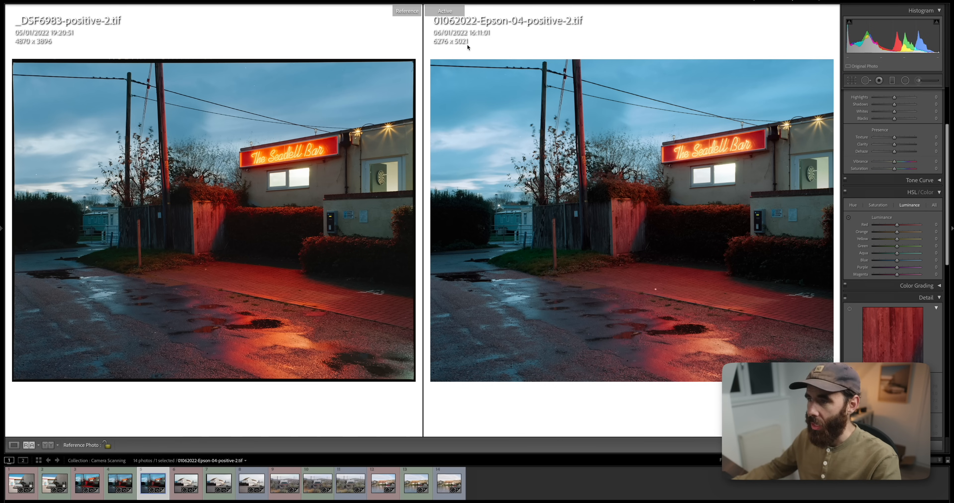
# Compare DSF6983 against the Epson-04 scan, then return to Loupe view on the next scan.
pyautogui.click(652, 227)
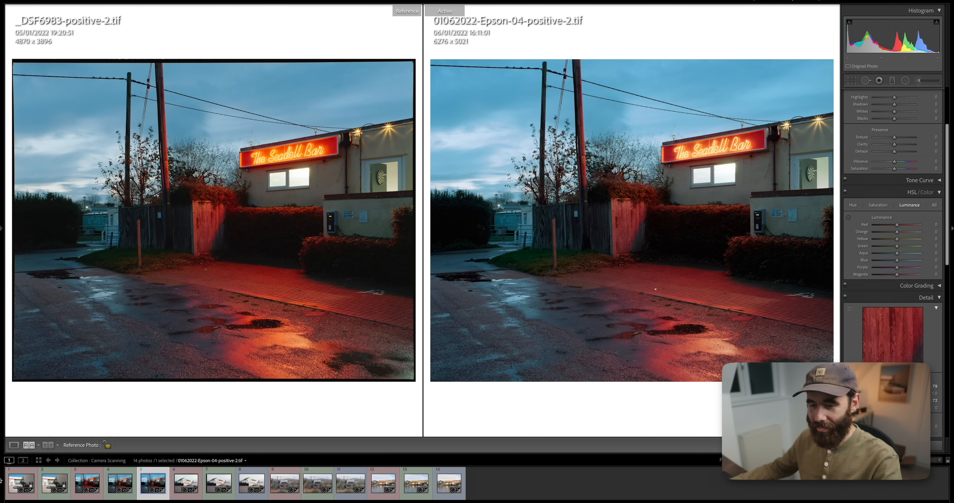
pyautogui.click(14, 444)
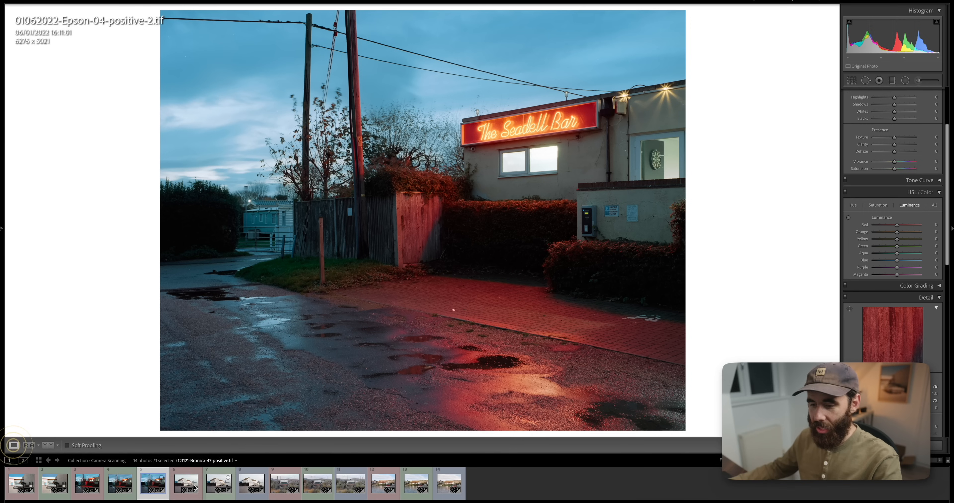
pyautogui.click(186, 482)
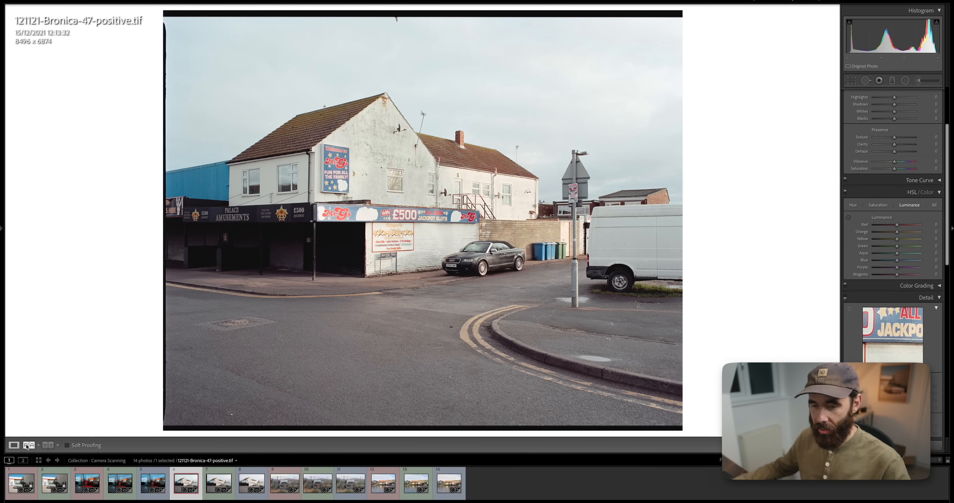
# Compare the Bronica-47 arcade scan as reference against _DSF6926-positive.tif.
pyautogui.click(218, 483)
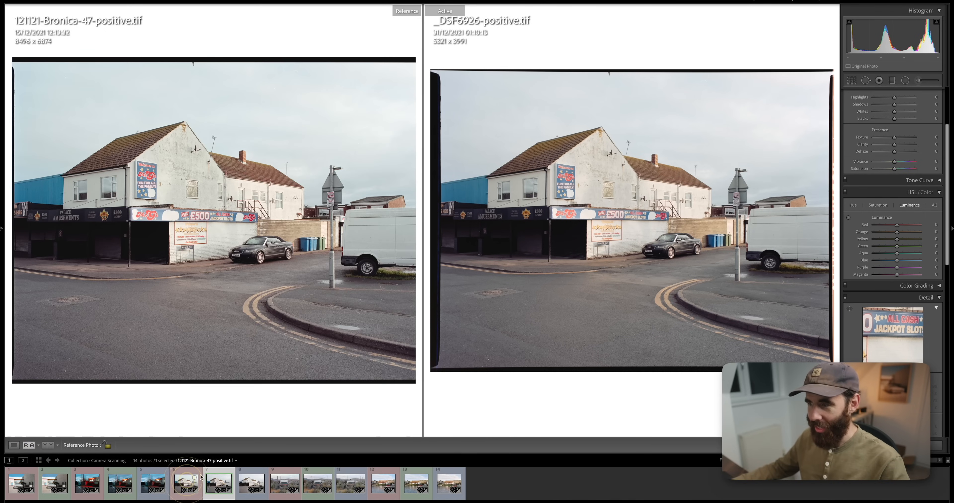
pyautogui.click(186, 483)
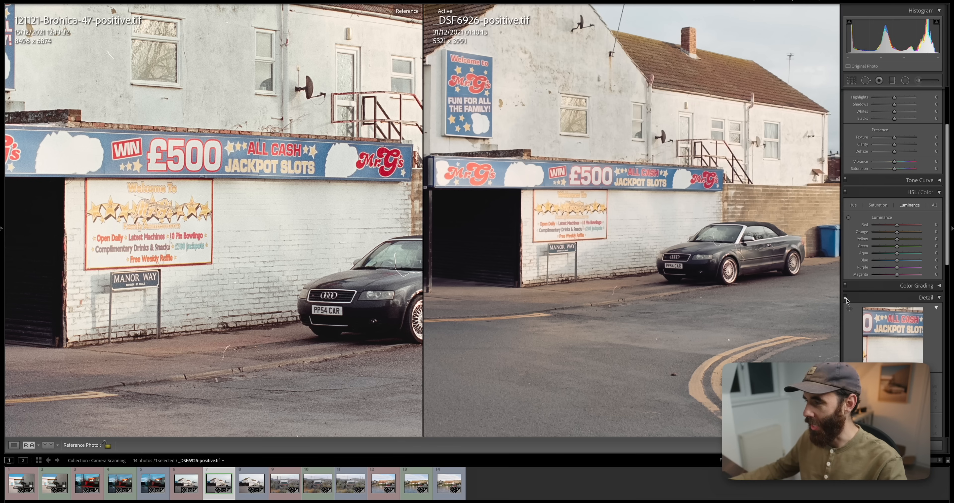
pyautogui.moveTo(705, 286)
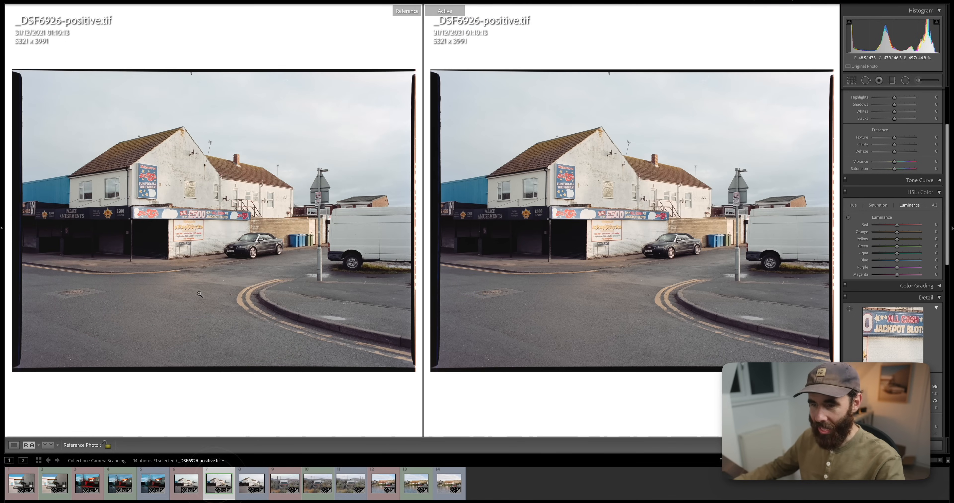
pyautogui.click(252, 483)
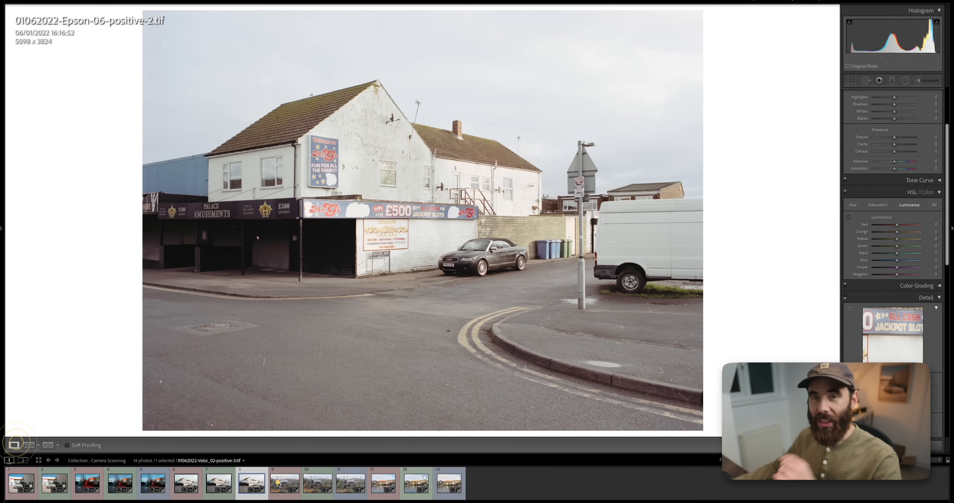
# Leave the comparison and show the Valoi_02 rusty truck scan alone.
pyautogui.click(283, 484)
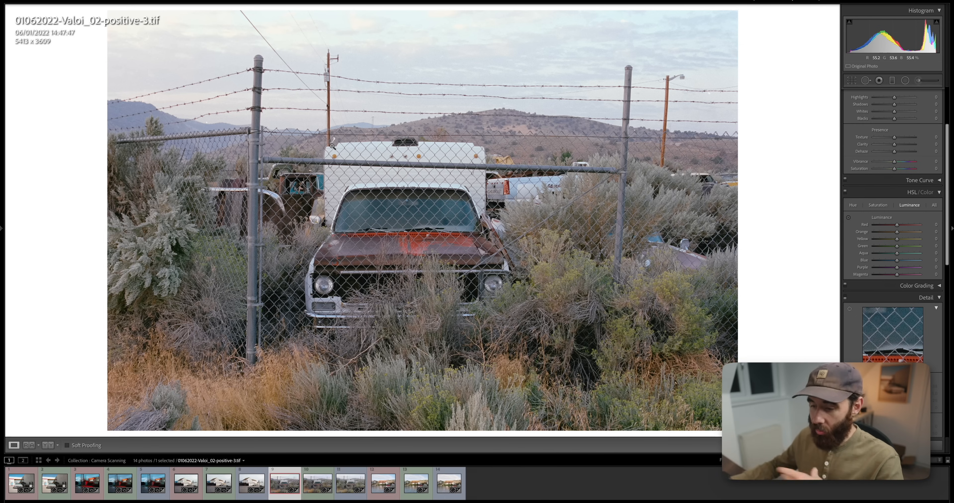
# Show the _DSF6994-positive-2.tif truck scan on its own.
pyautogui.click(317, 483)
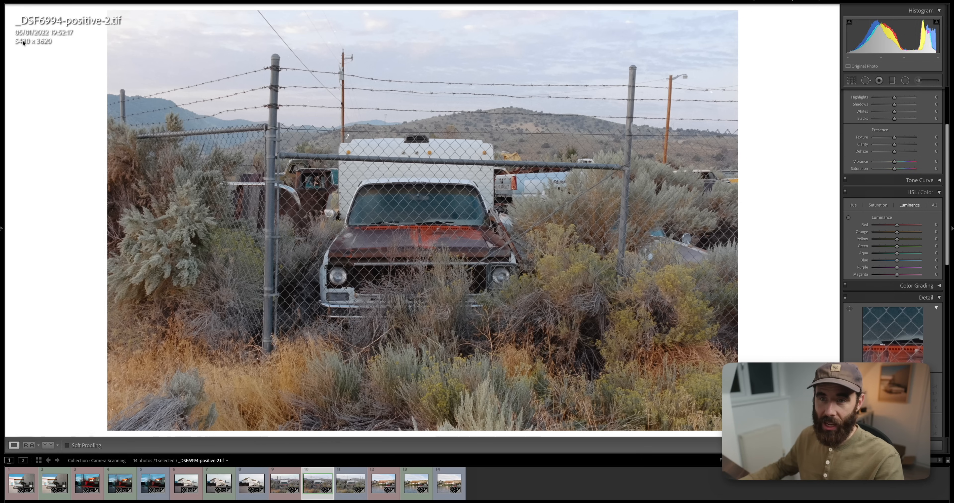
pyautogui.moveTo(26, 43)
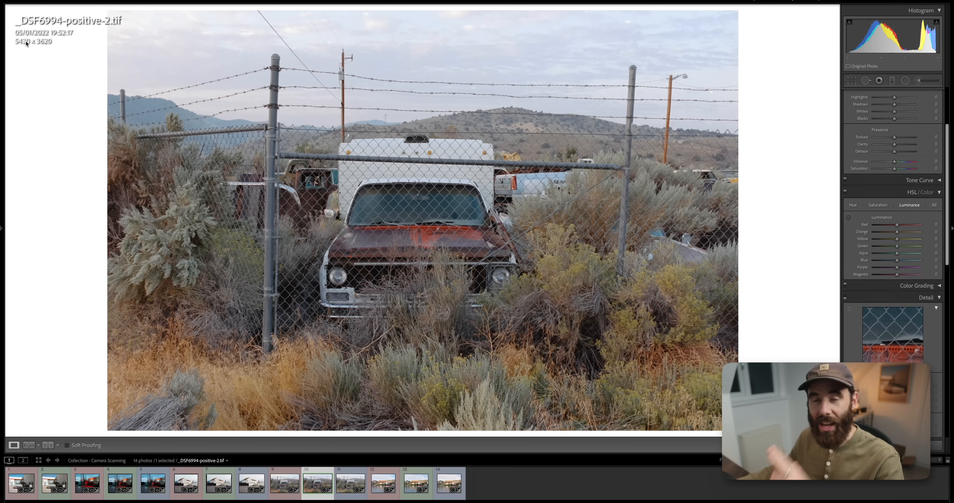
pyautogui.moveTo(39, 54)
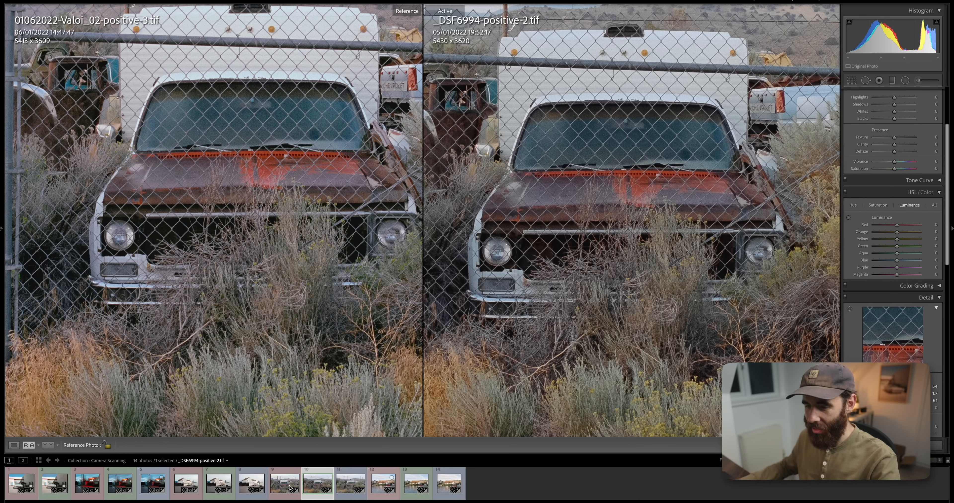
pyautogui.click(284, 482)
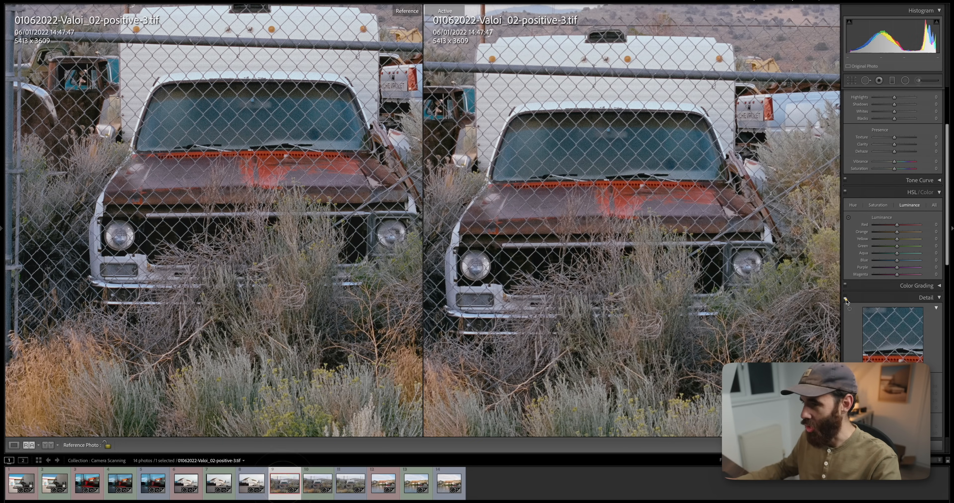
pyautogui.click(317, 482)
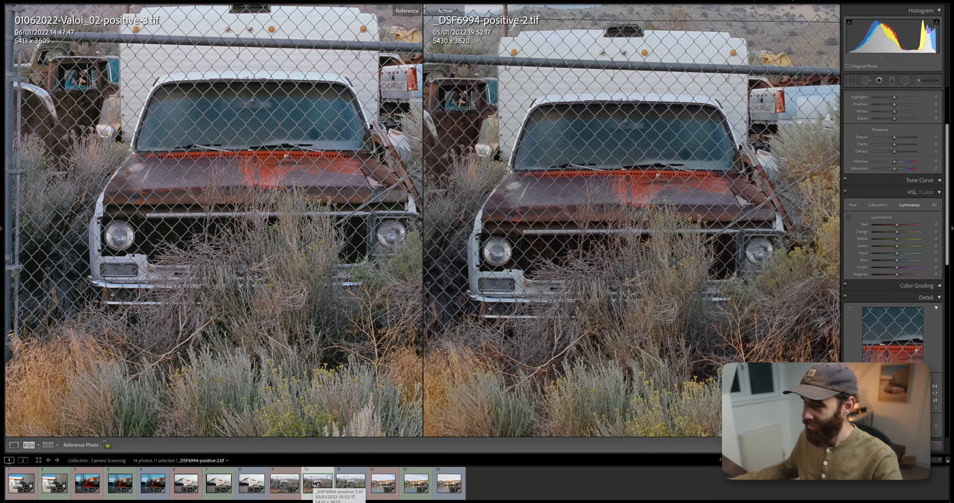
pyautogui.click(27, 444)
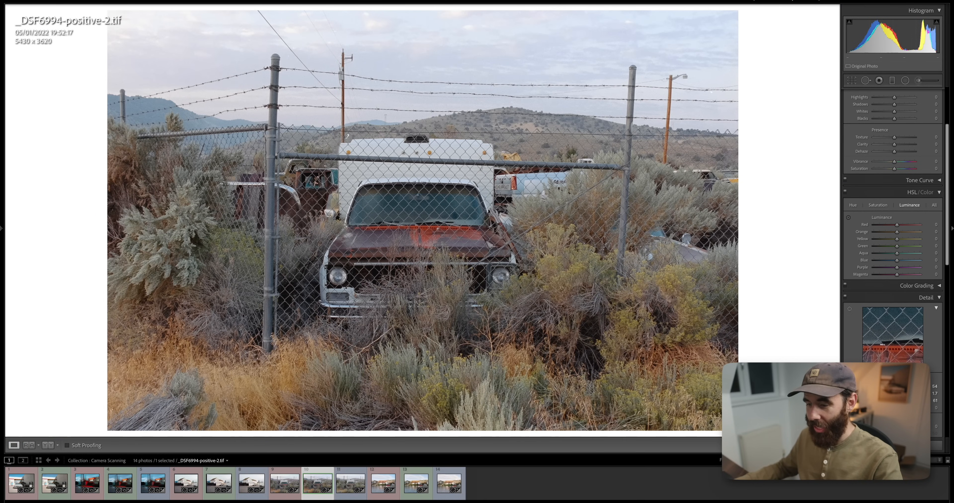
# View the Epson-01 truck scan, then return to the _DSF6994-positive-2 scan.
pyautogui.click(350, 484)
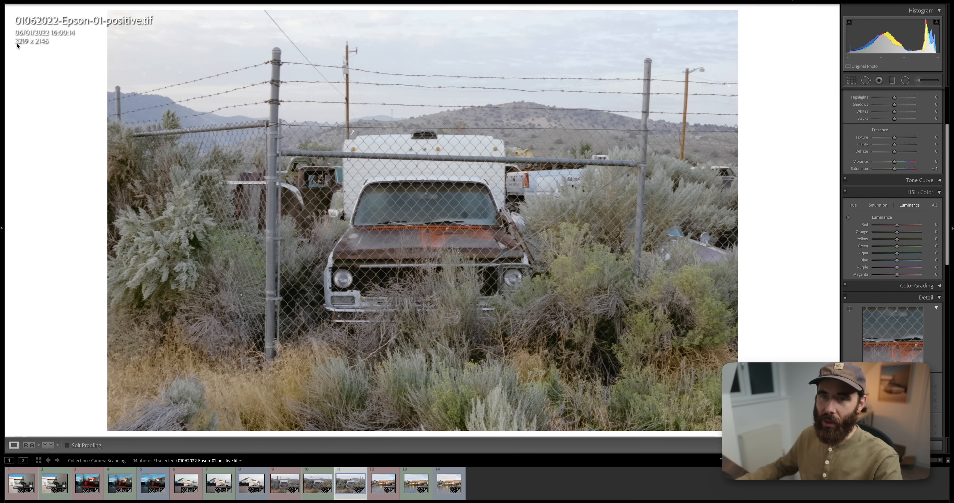
pyautogui.moveTo(68, 46)
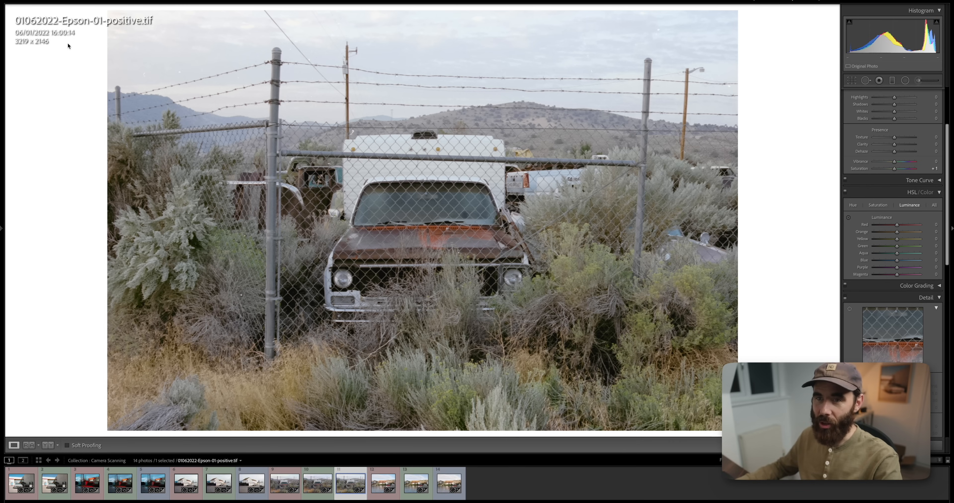
pyautogui.moveTo(876, 300)
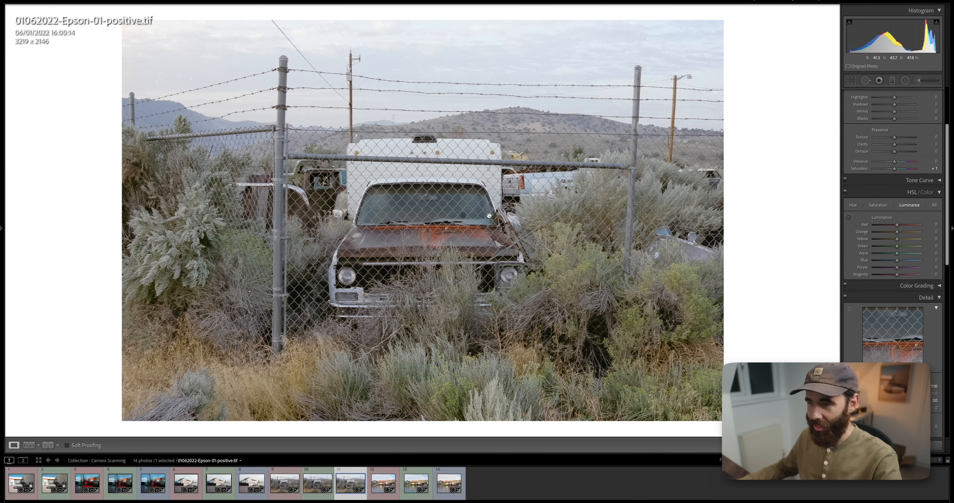
pyautogui.click(317, 483)
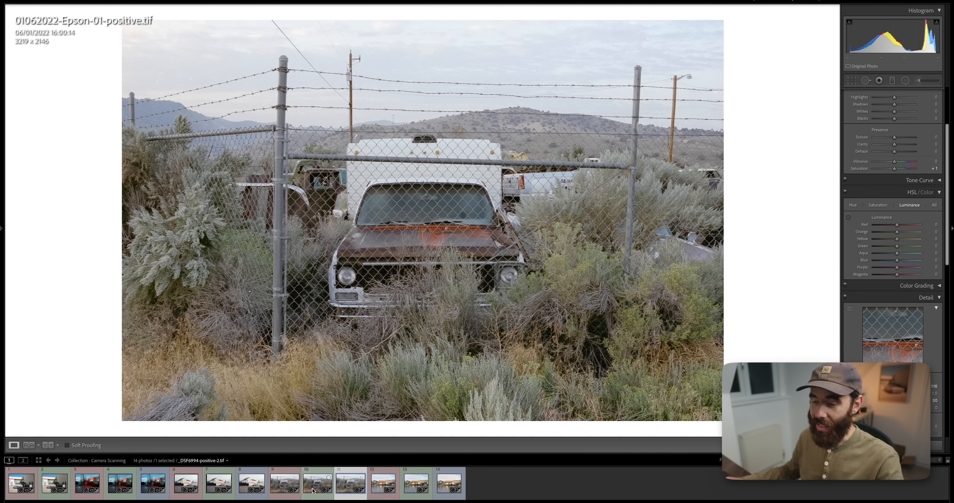
pyautogui.click(317, 482)
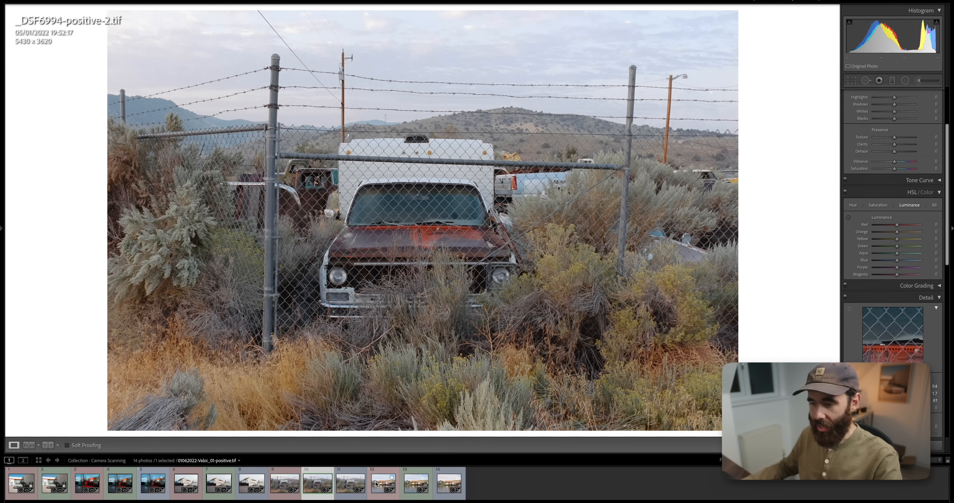
# Compare the Valoi riverside-house scan as reference against the _DSF6986 camera scan.
pyautogui.click(382, 482)
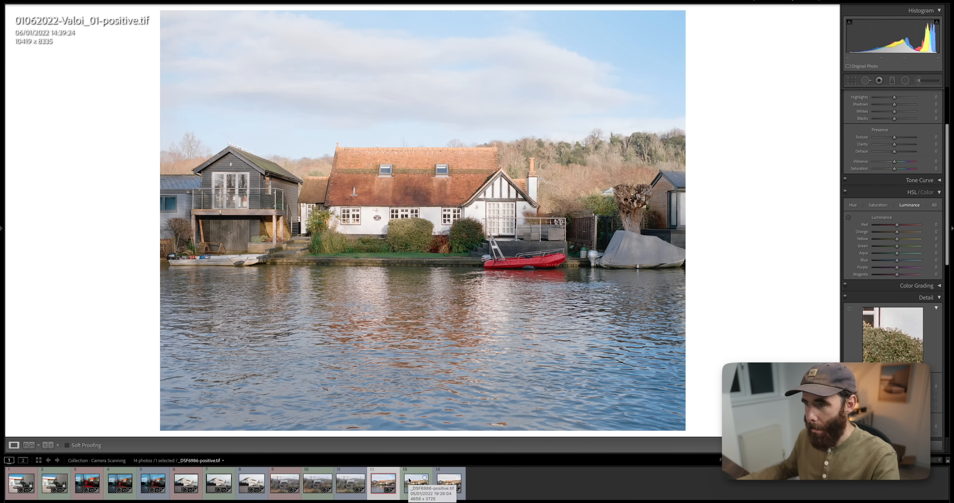
pyautogui.click(415, 482)
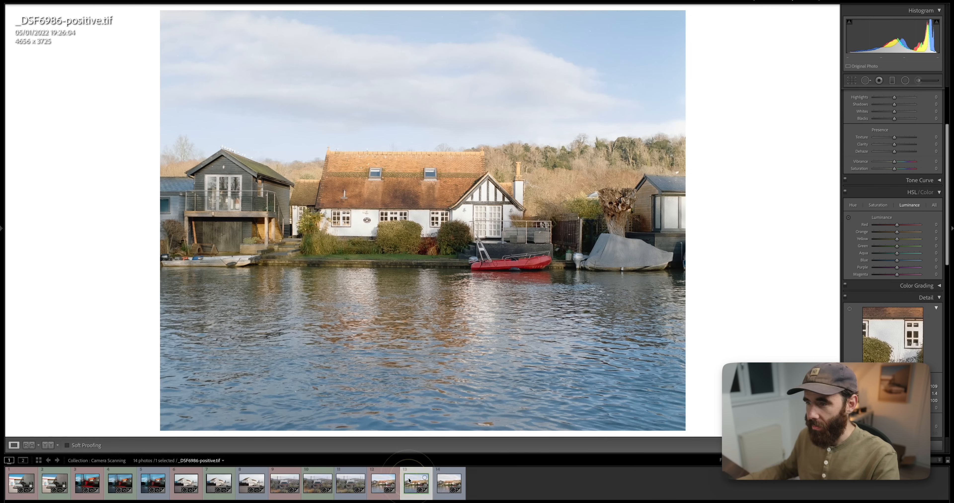
pyautogui.click(29, 445)
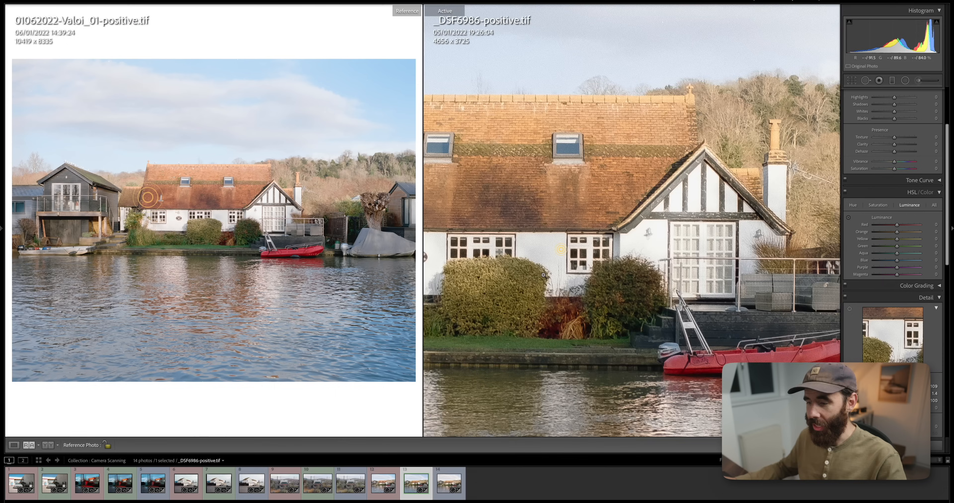
# Use the _DSF6986 camera scan as reference and the Epson-05 cottage scan as active for close comparison.
pyautogui.click(448, 482)
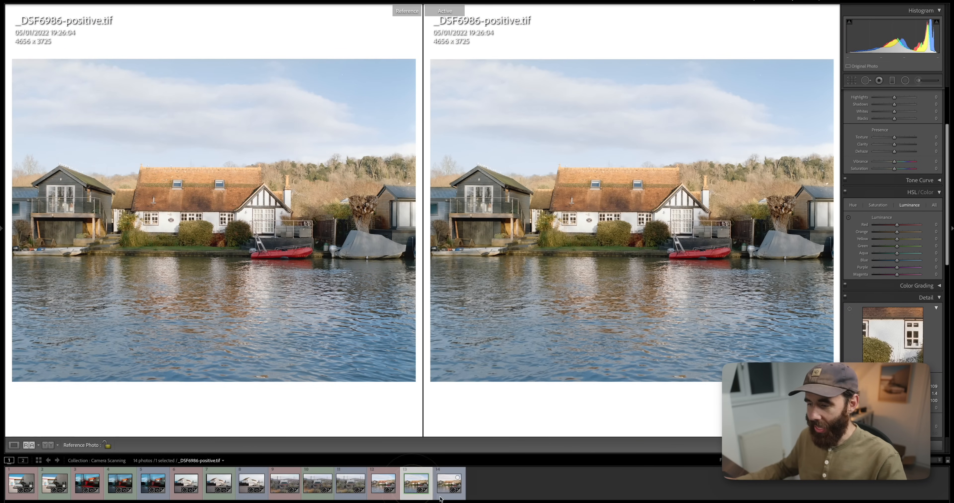
pyautogui.click(448, 482)
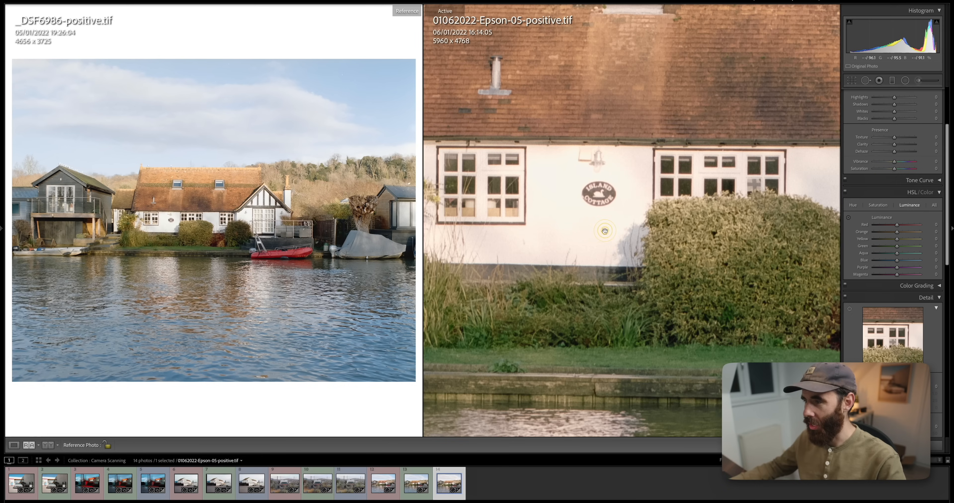
pyautogui.moveTo(555, 232)
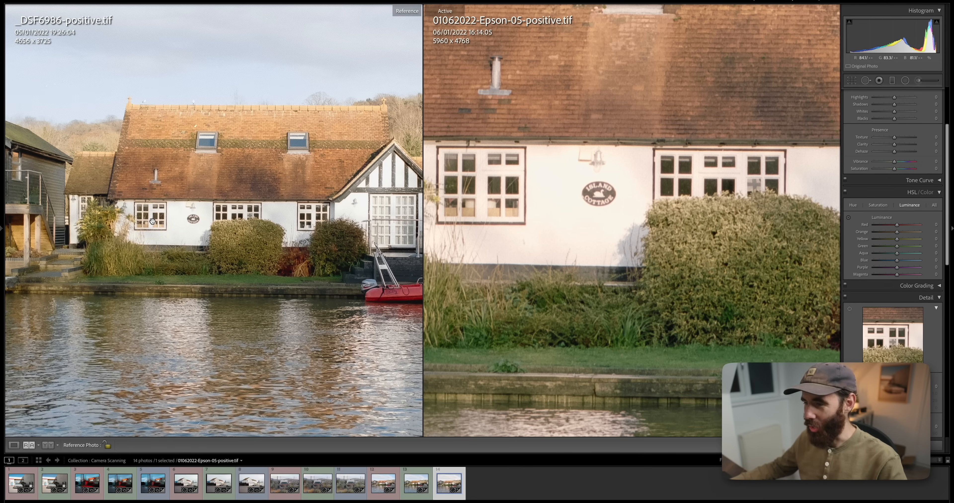
pyautogui.moveTo(206, 226)
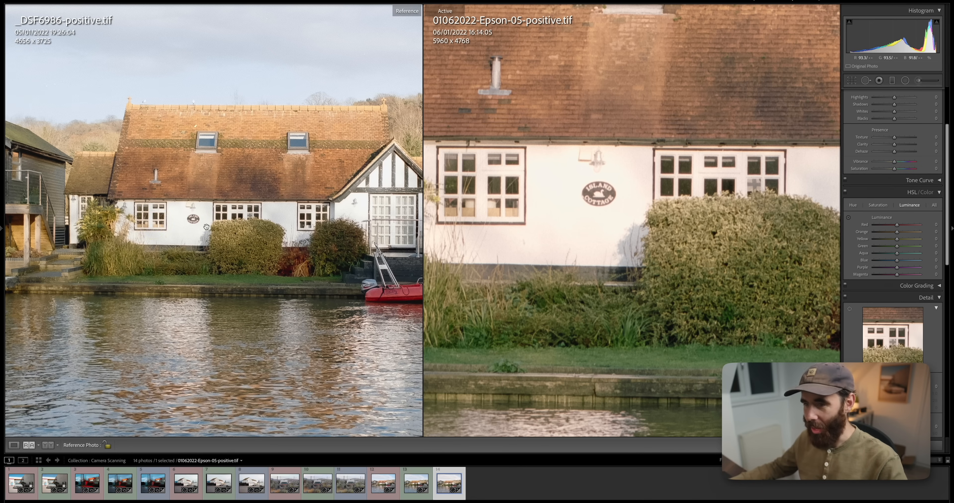